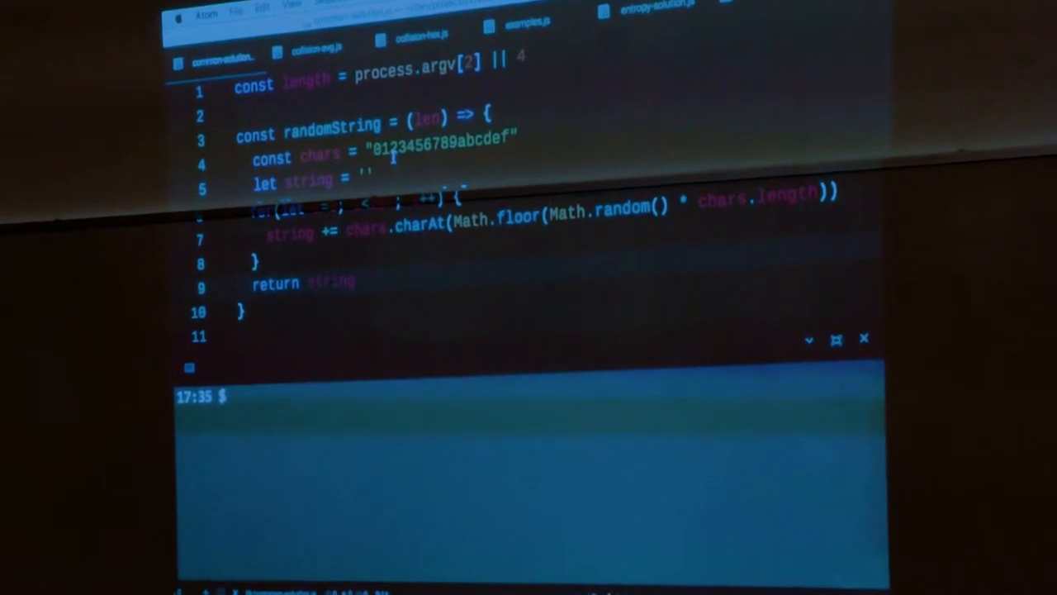
- Select the len parameter, then run 'run common-solution' in the terminal to print five hex IDs
double_click(334, 132)
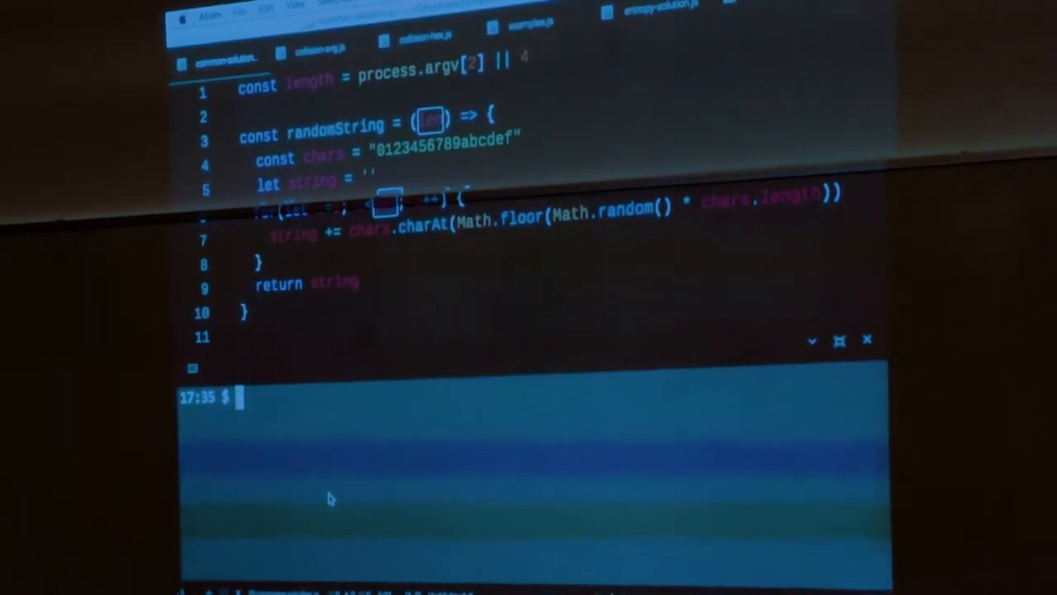
type("run")
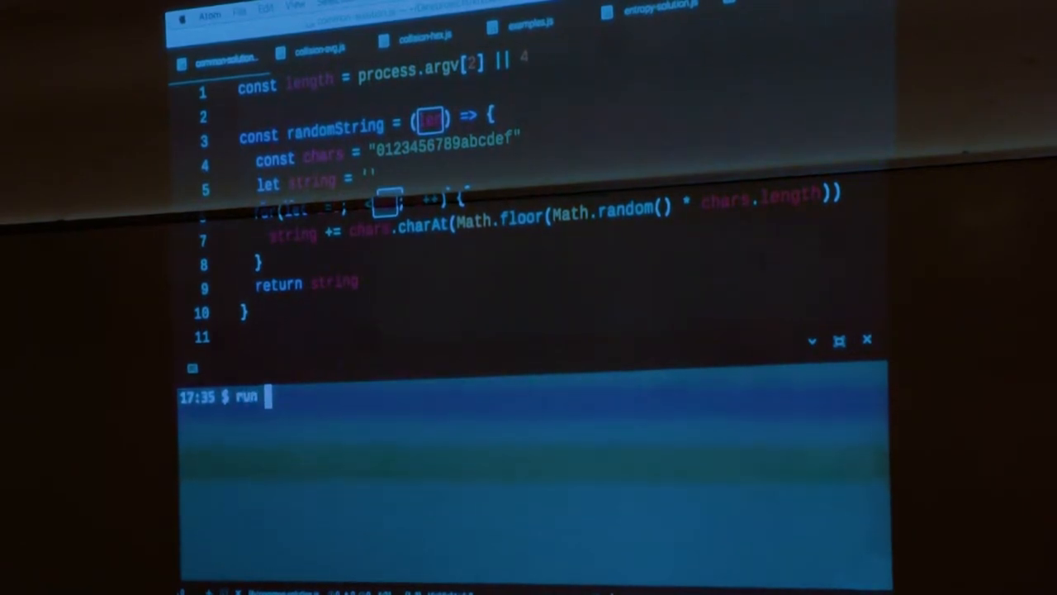
type("common-")
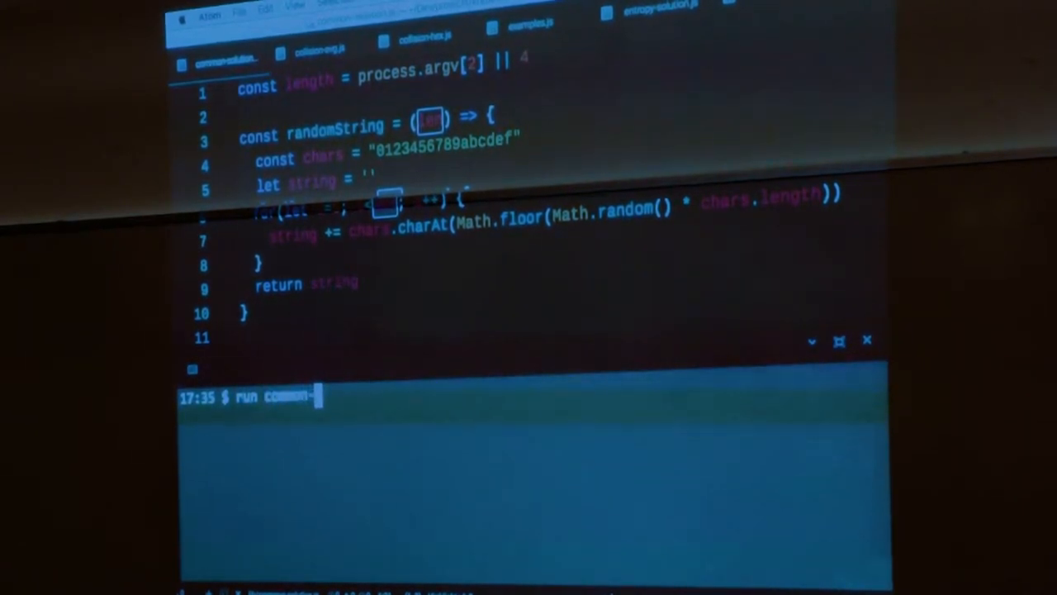
type("solugion")
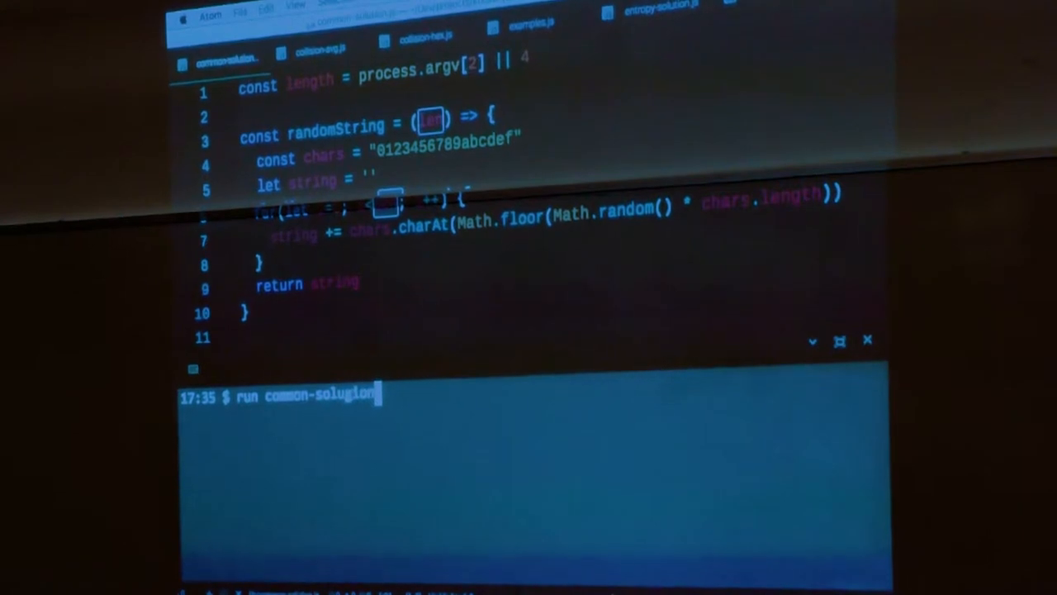
key("Return")
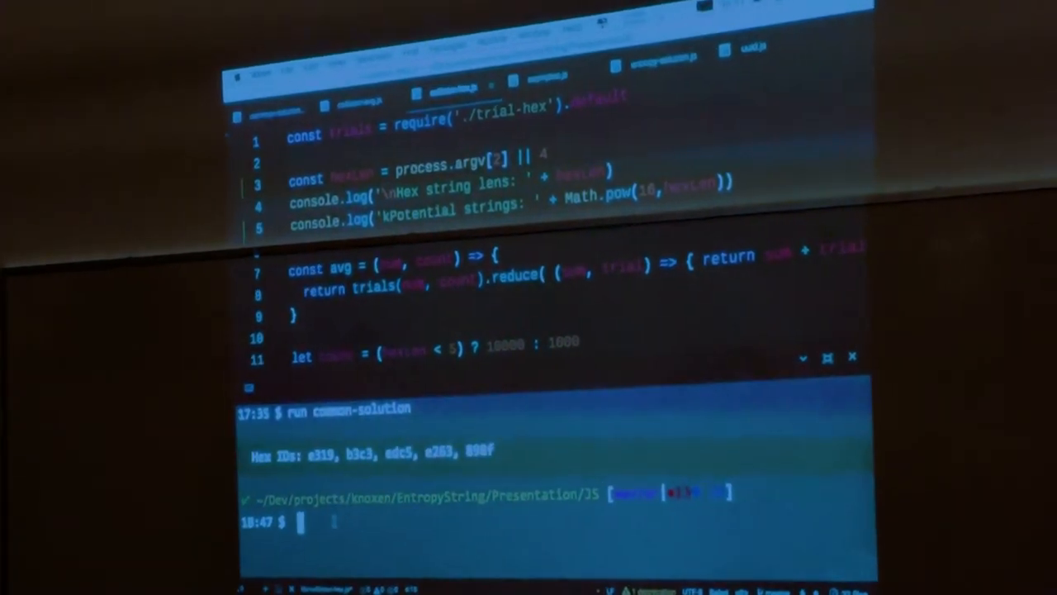
- Enter 'run collision-hex' in the terminal to average collisions over 10000 trials
type("run collide")
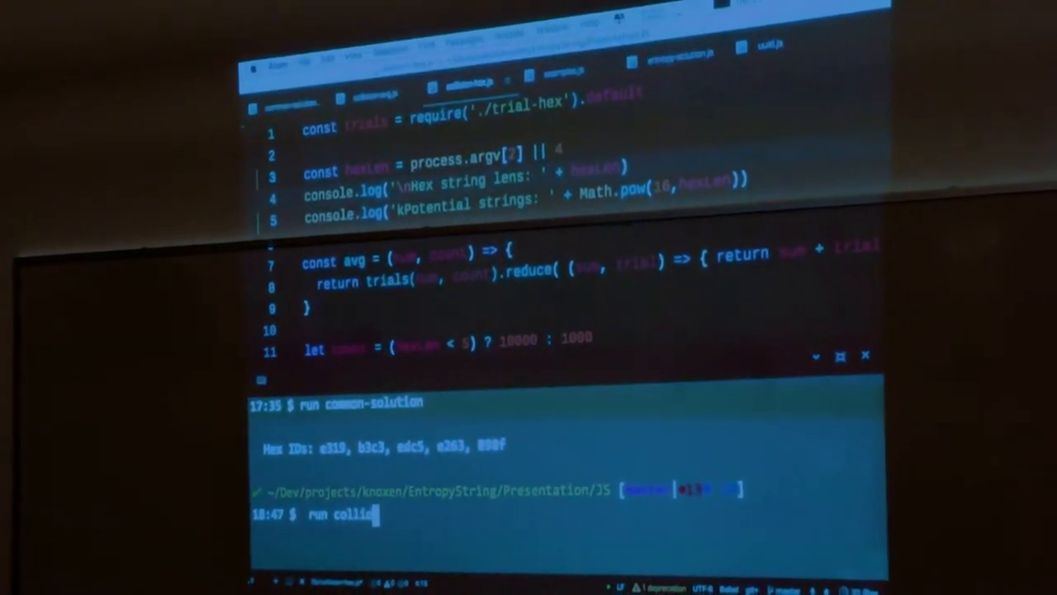
type("sion-hex")
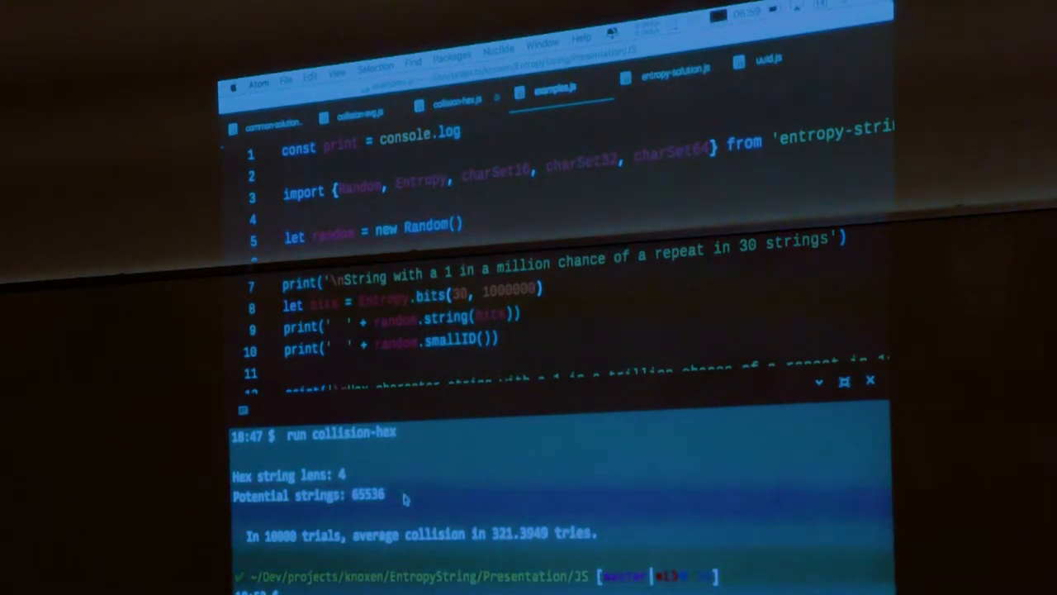
- Scroll examples.js down to its session ID, token and charSet32 examples
scroll("down", 3)
type("run examp")
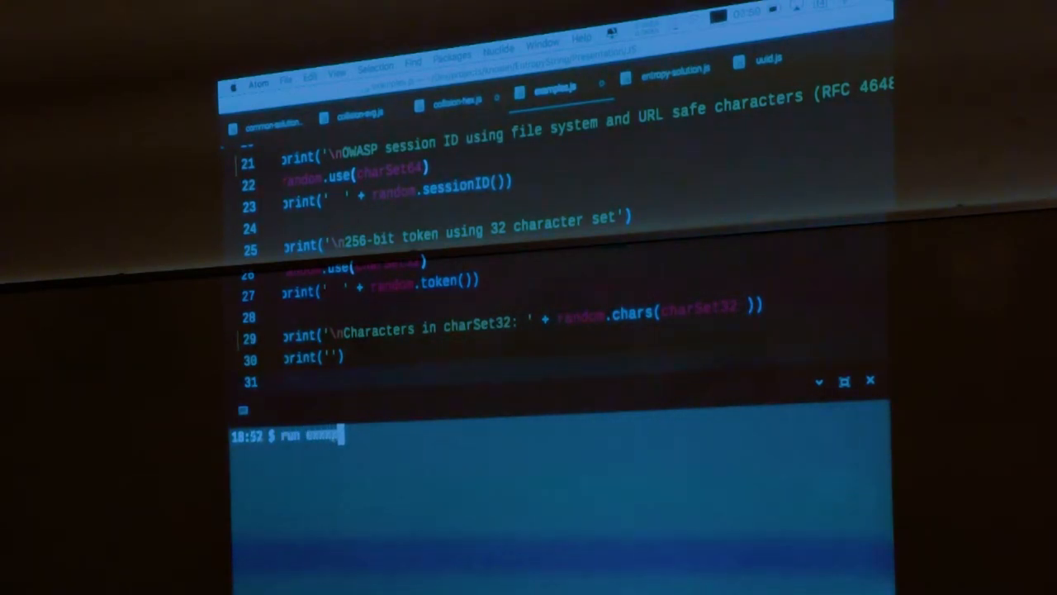
- Execute 'run examples' and scroll through the printed 1-in-a-million and hex strings
key("Return")
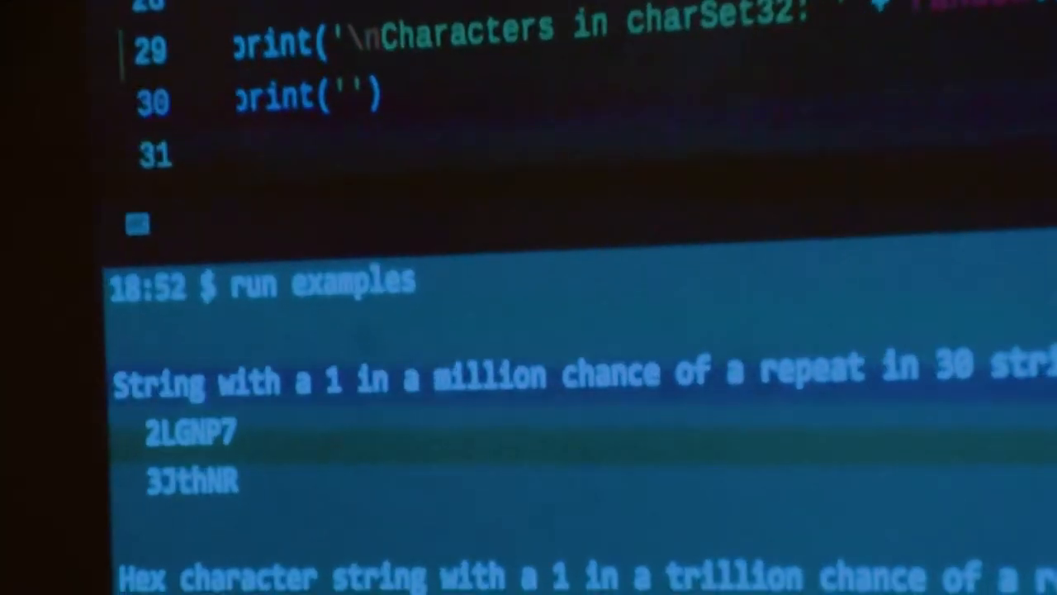
scroll("down", 3)
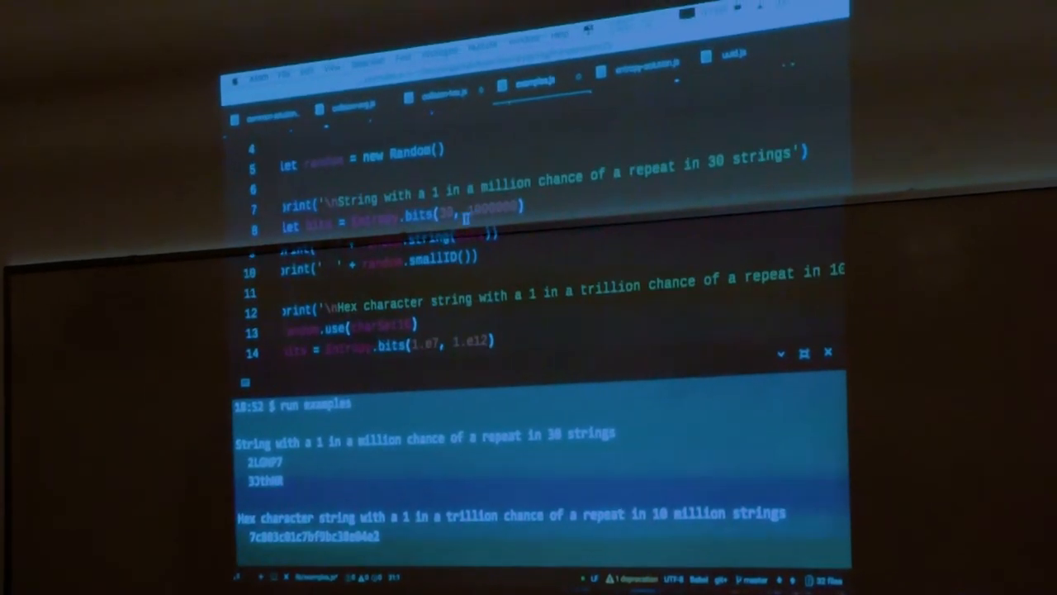
scroll("down", 3)
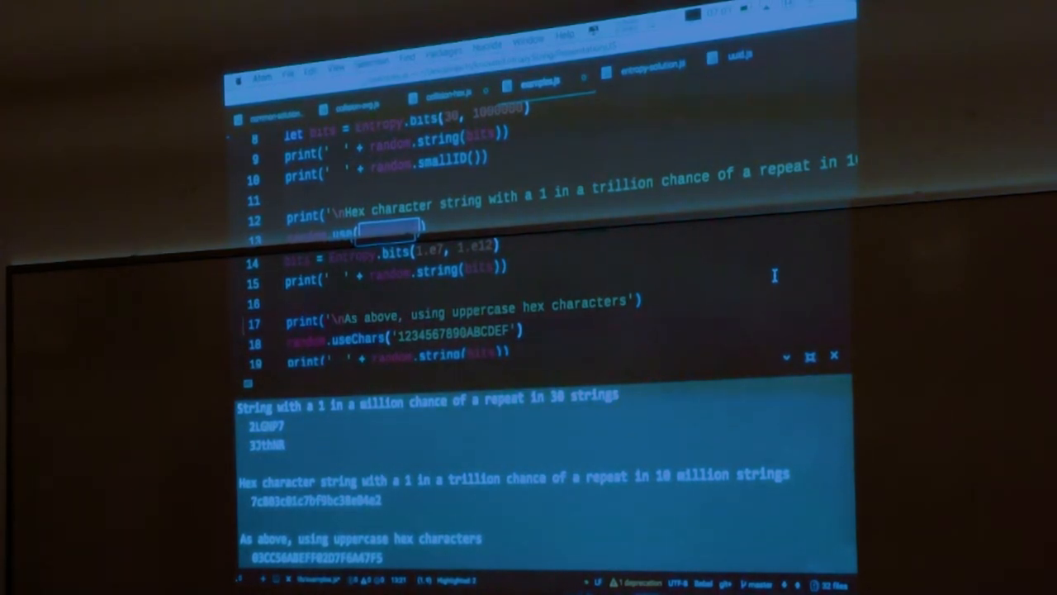
scroll("down", 3)
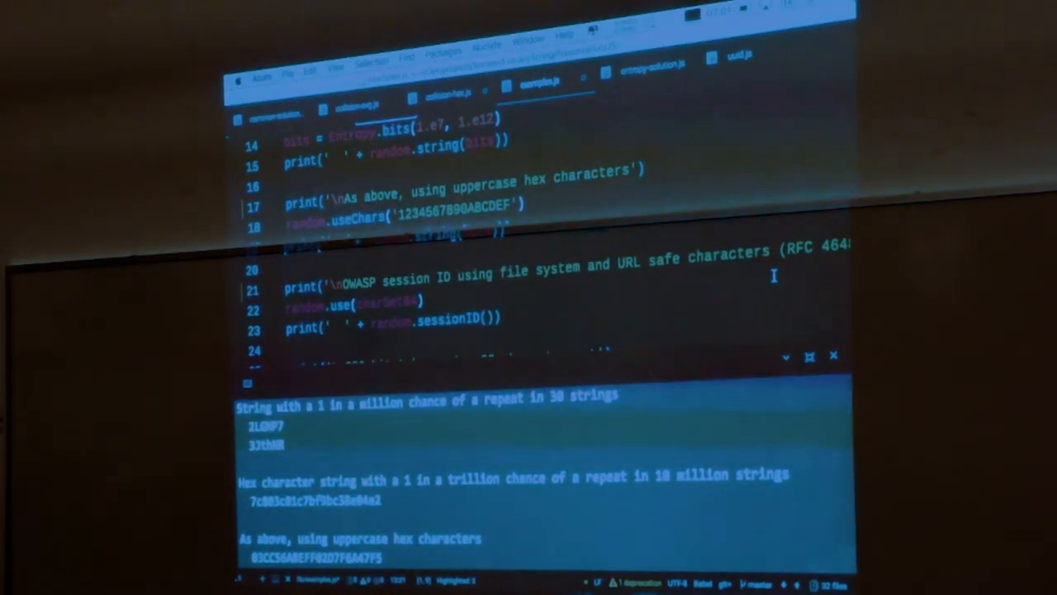
scroll("down", 3)
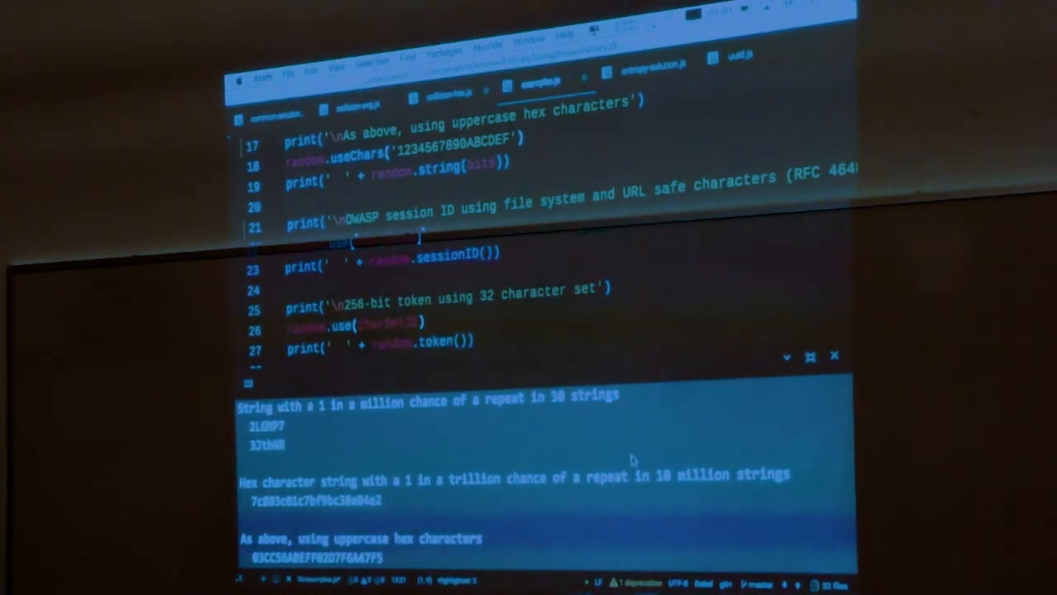
scroll("down", 3)
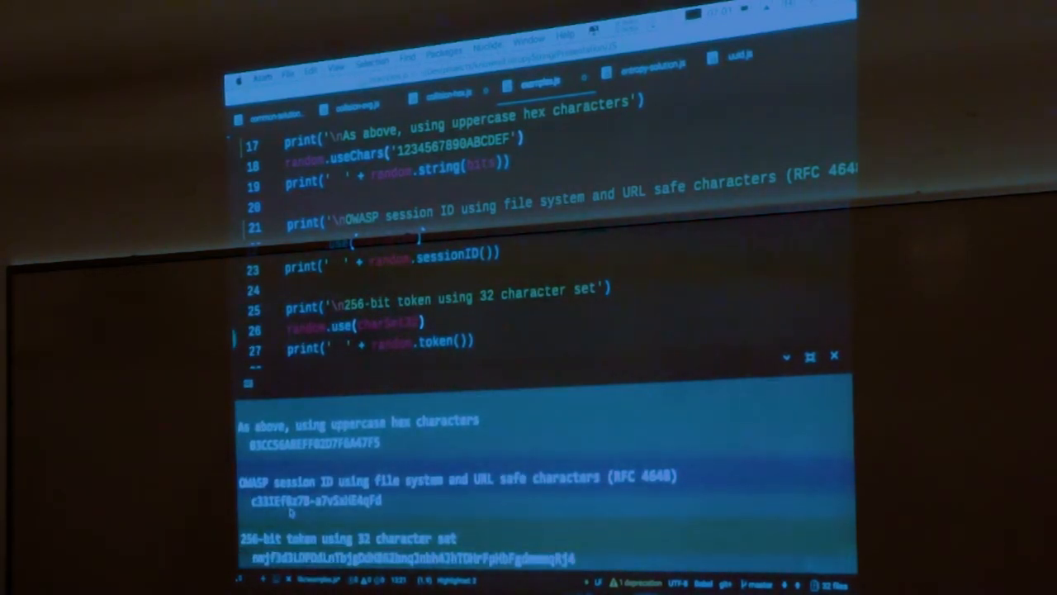